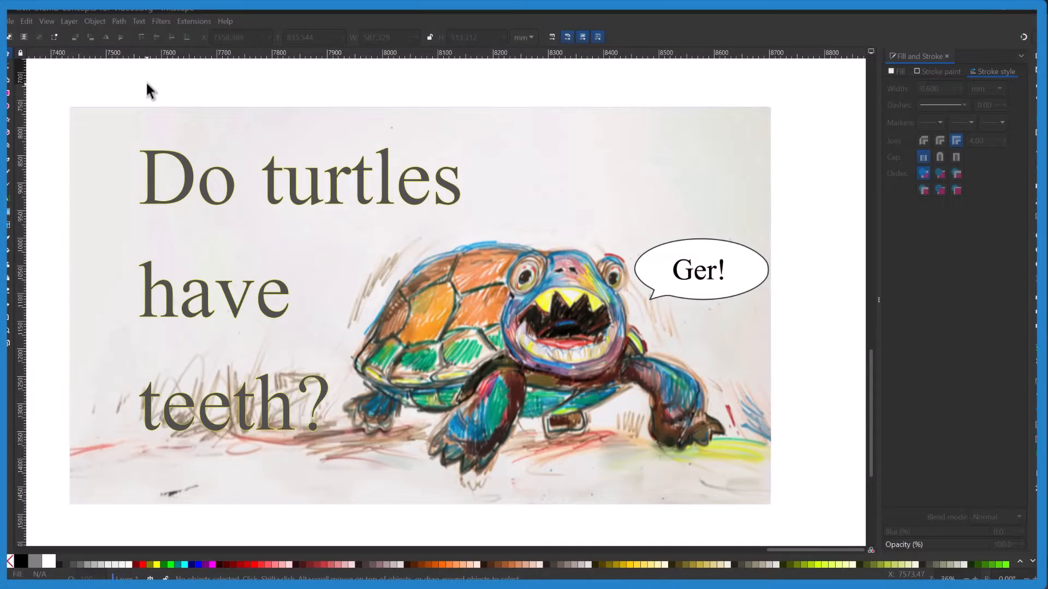
mouse_move(424, 229)
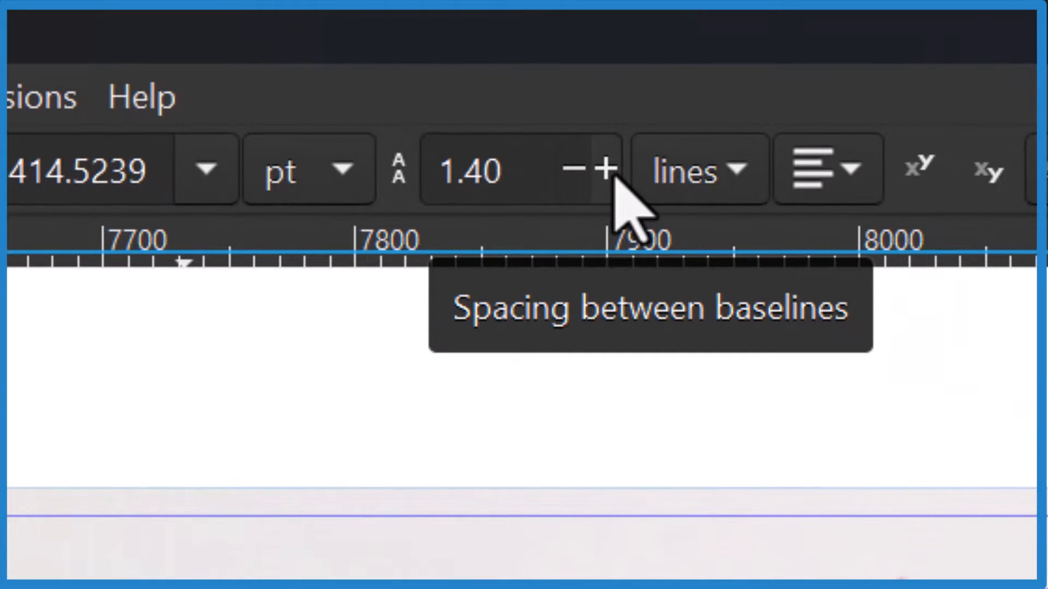
mouse_move(605, 187)
text(0.9)
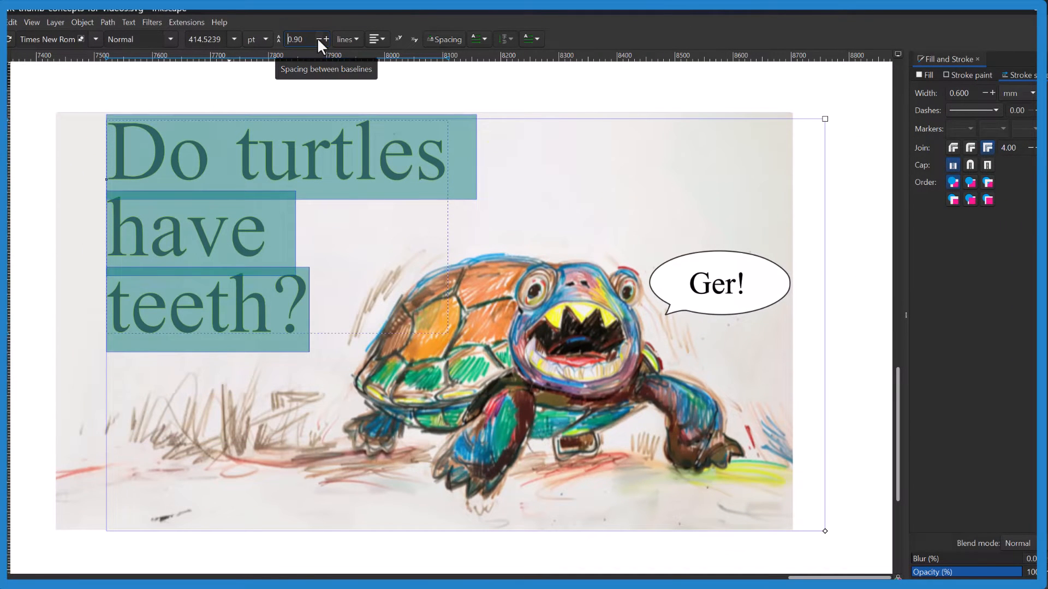
Step: Set the 'Do turtles have teeth?' heading's line spacing to 1.00 lines
click(325, 35)
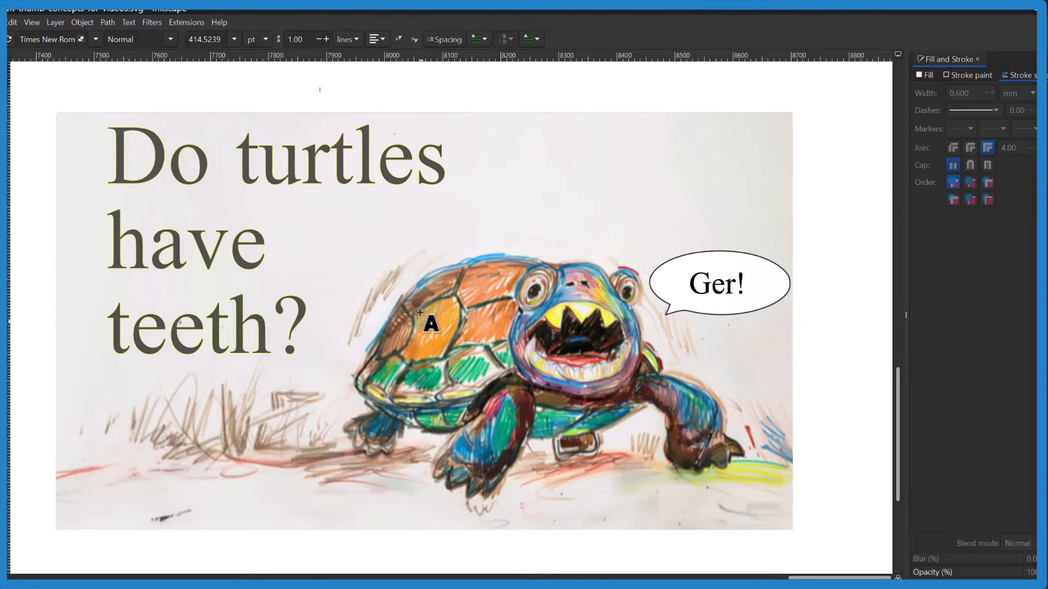
mouse_move(326, 231)
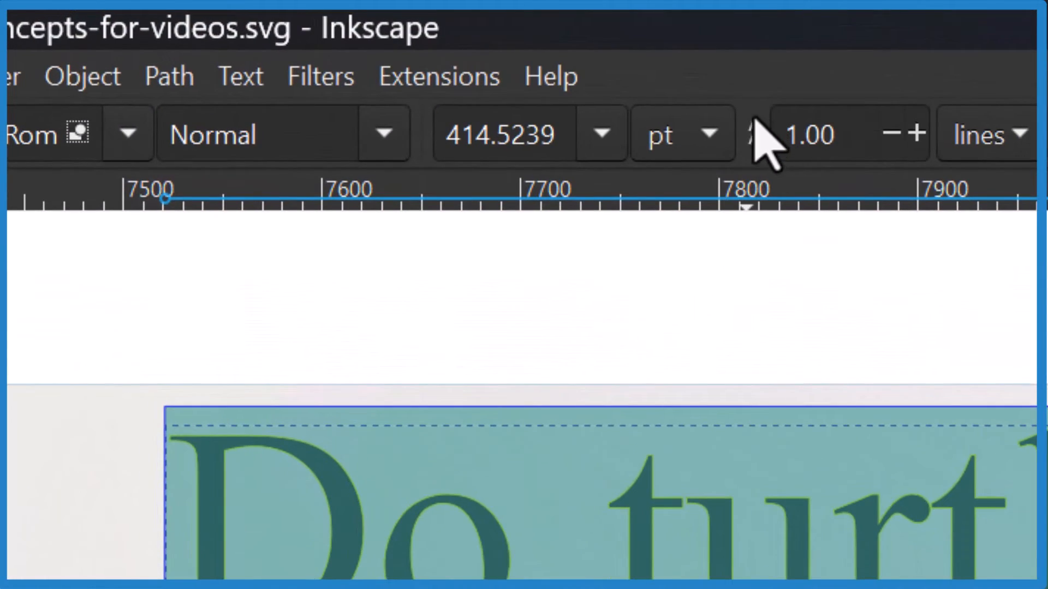
click(884, 133)
text(1.1)
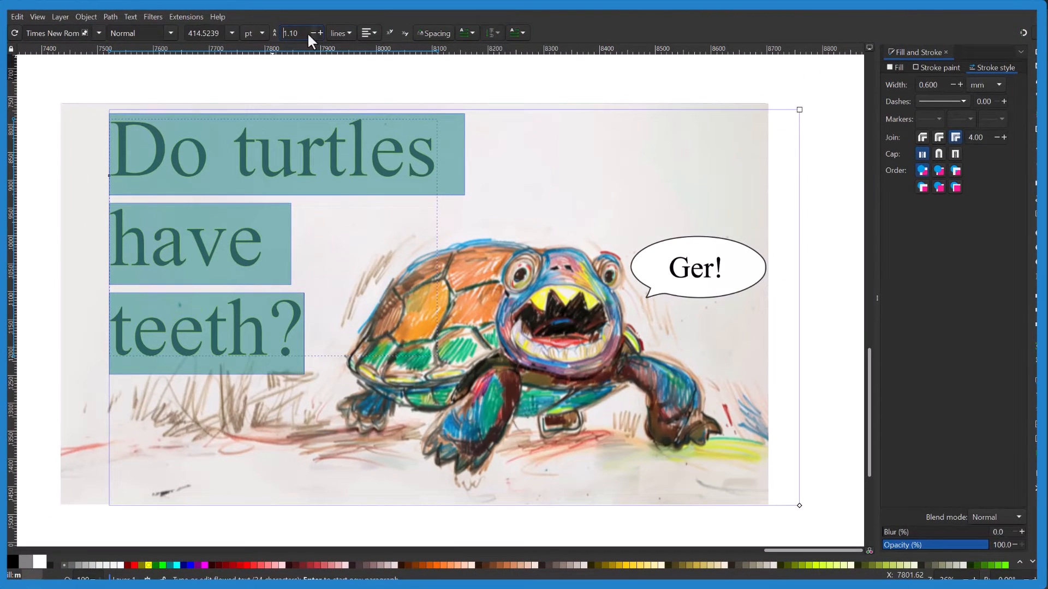
click(312, 32)
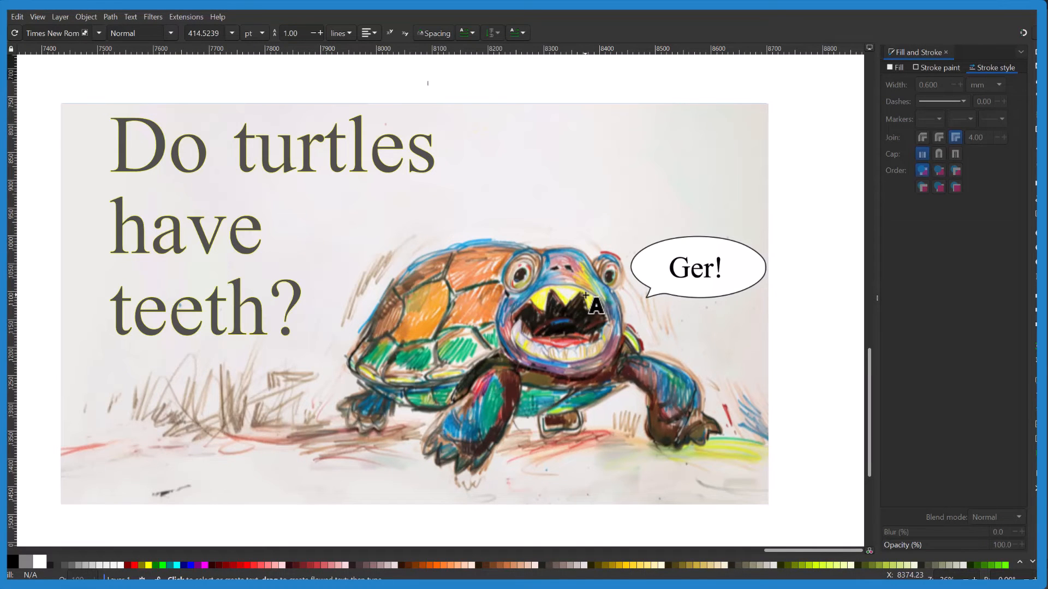
click(227, 187)
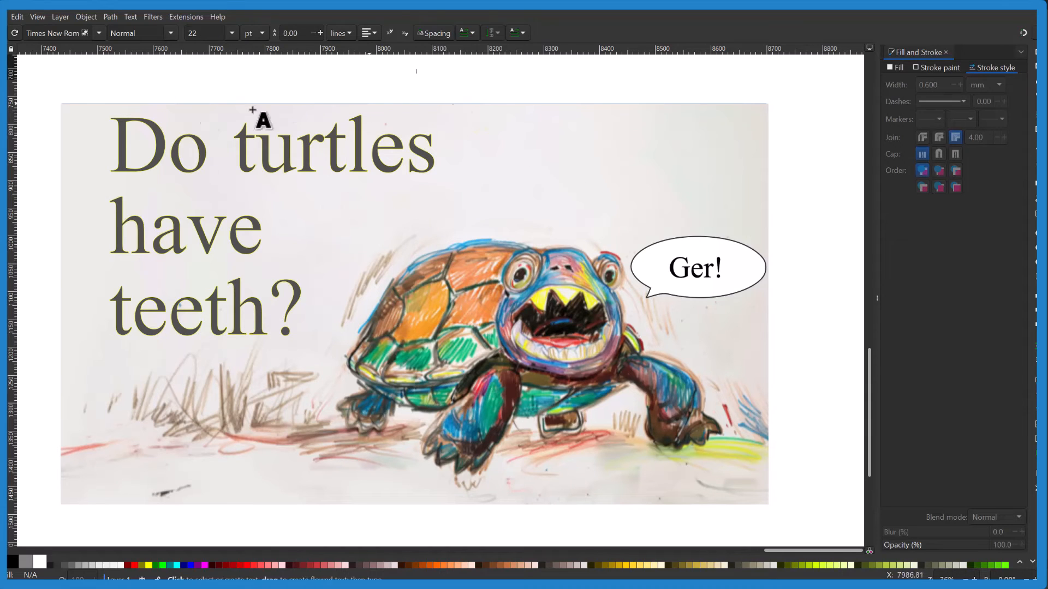
mouse_move(281, 221)
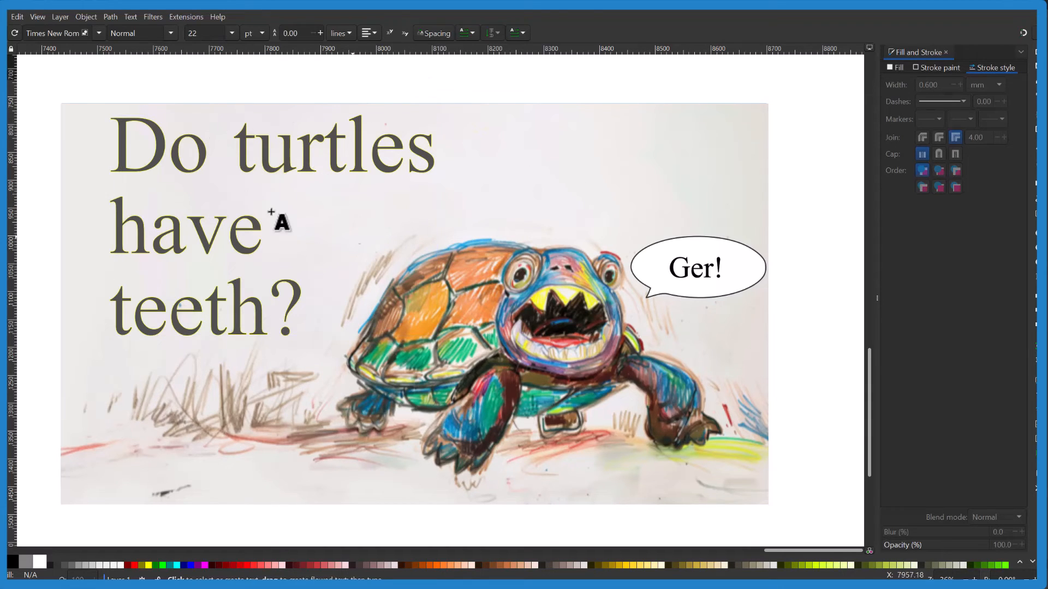
click(236, 246)
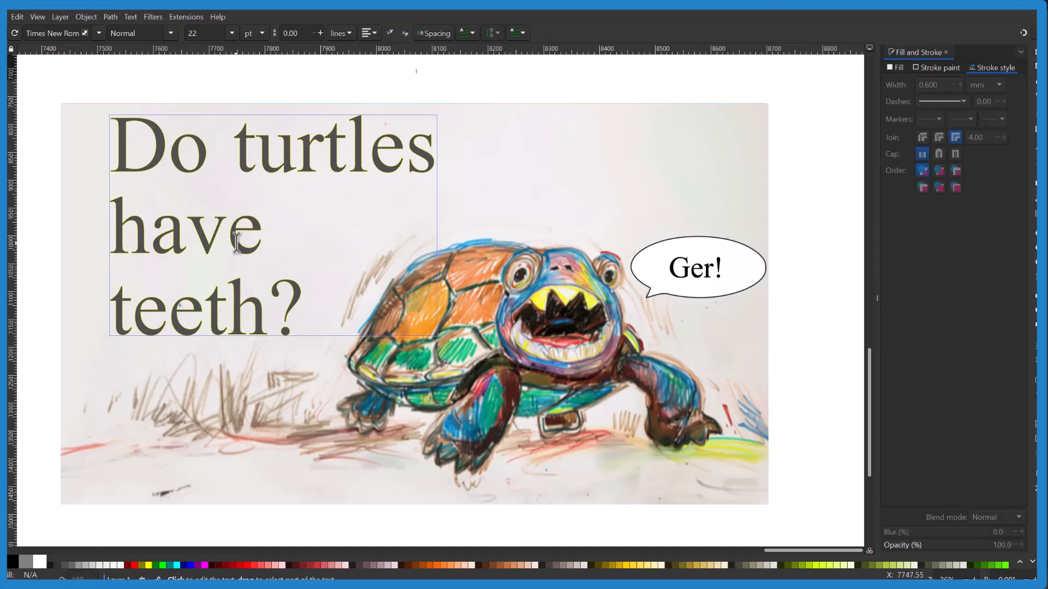
mouse_move(279, 248)
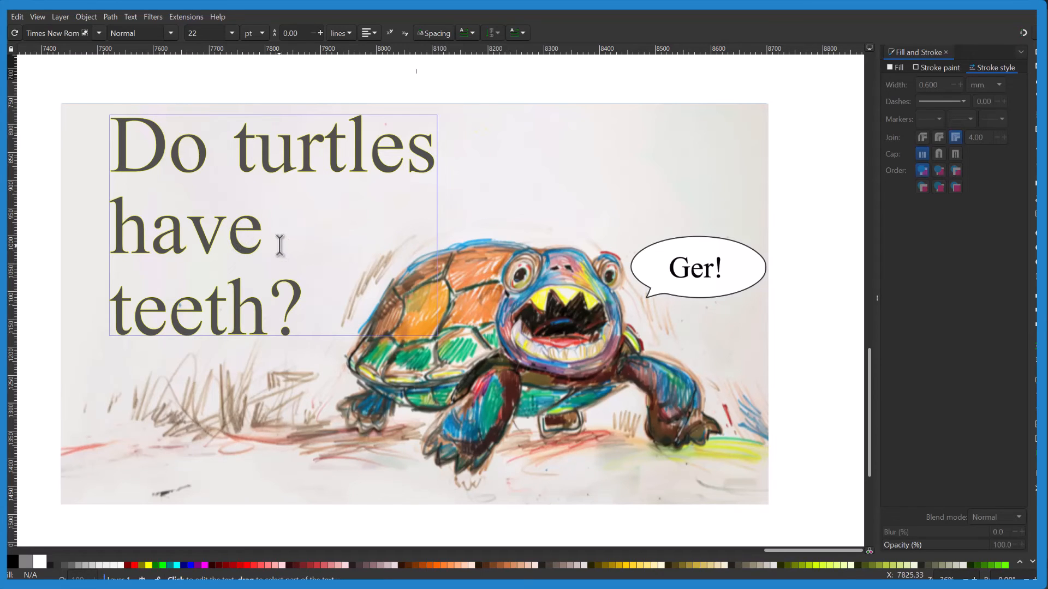
mouse_move(274, 204)
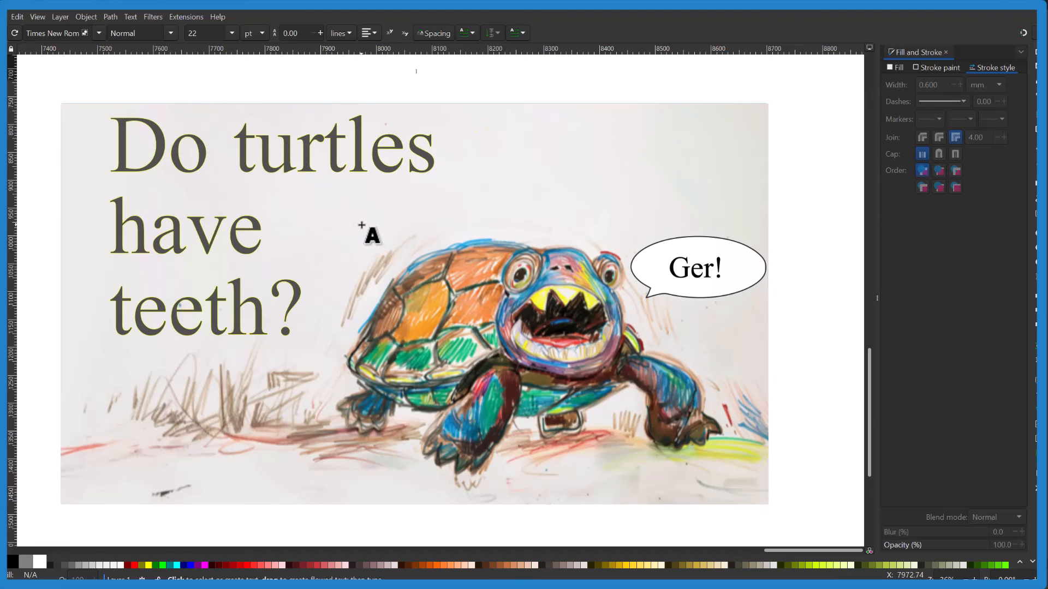
mouse_move(412, 270)
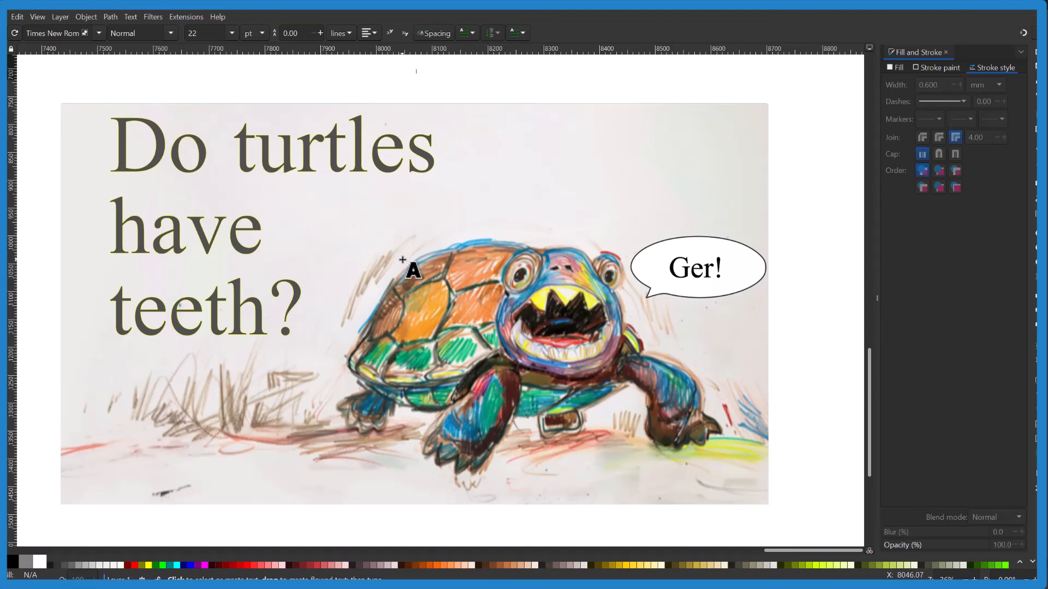